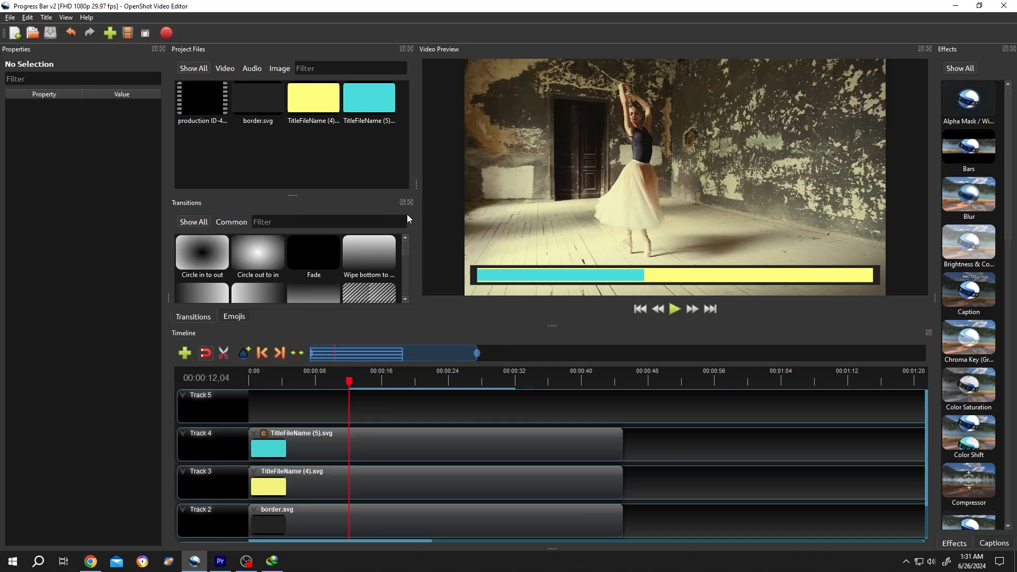
# Step: Check the editor's version information from the Help menu and dismiss it
pyautogui.click(86, 18)
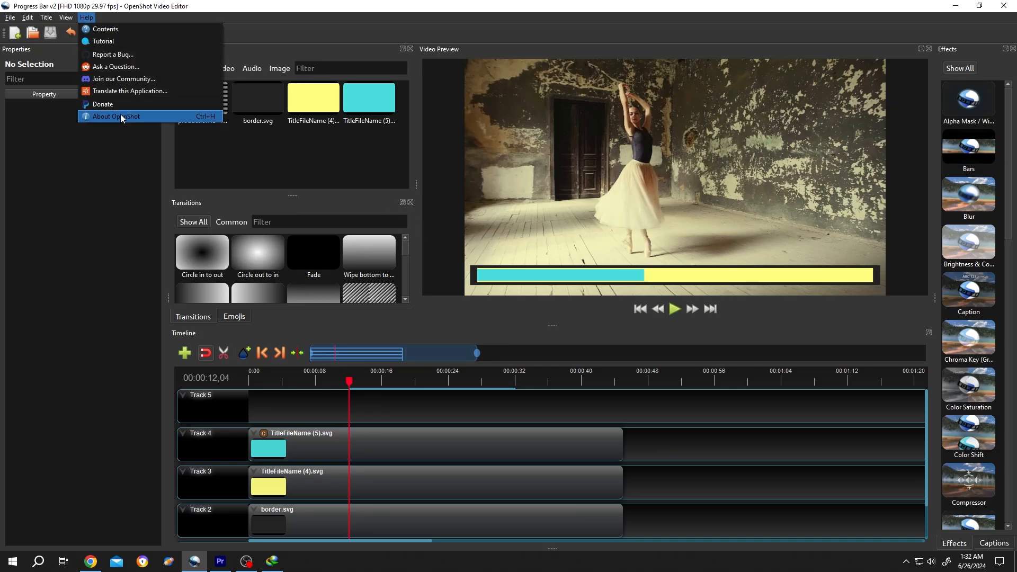
pyautogui.click(117, 116)
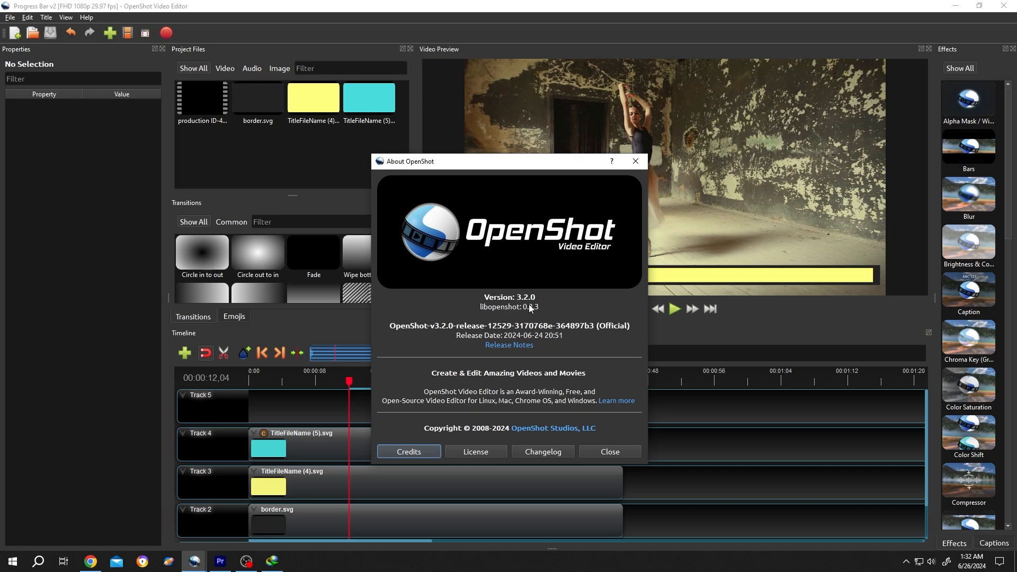
pyautogui.moveTo(540, 305)
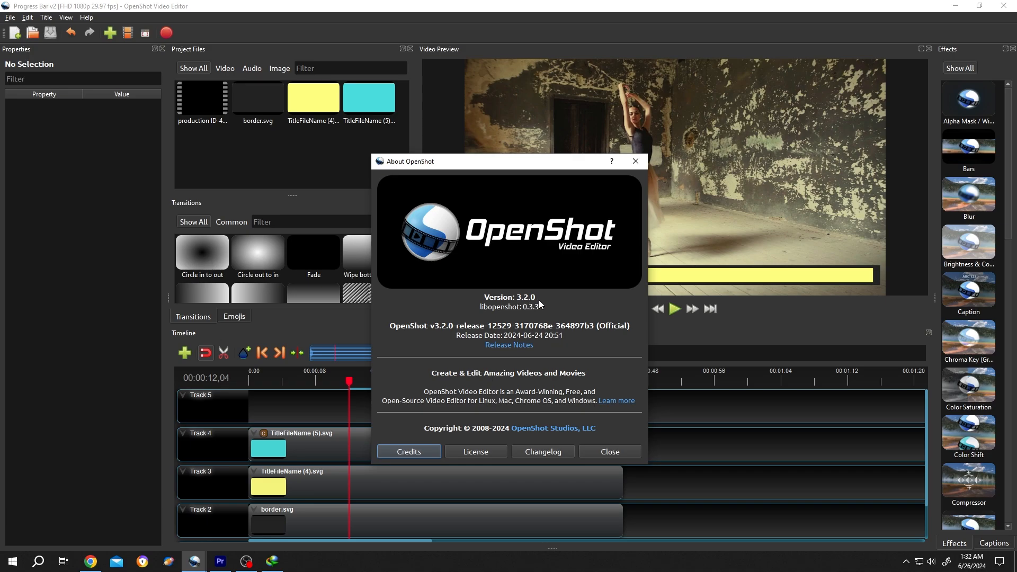
pyautogui.moveTo(540, 314)
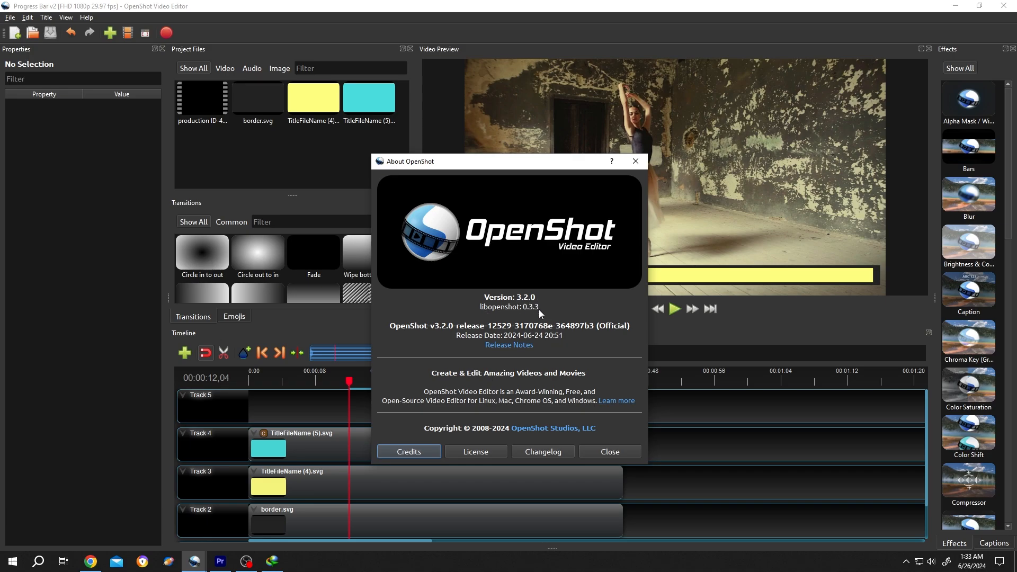
pyautogui.moveTo(575, 348)
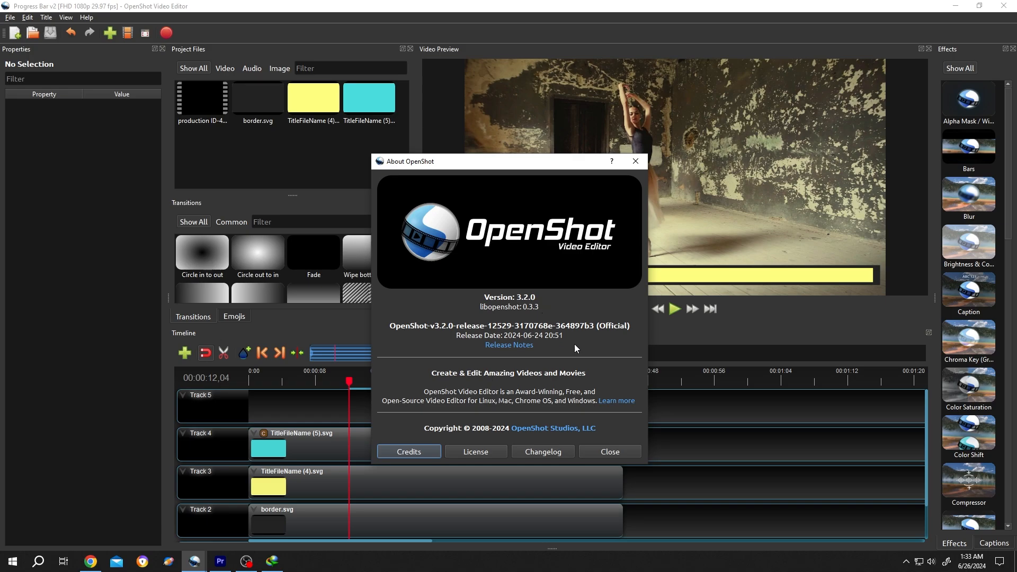
pyautogui.click(608, 451)
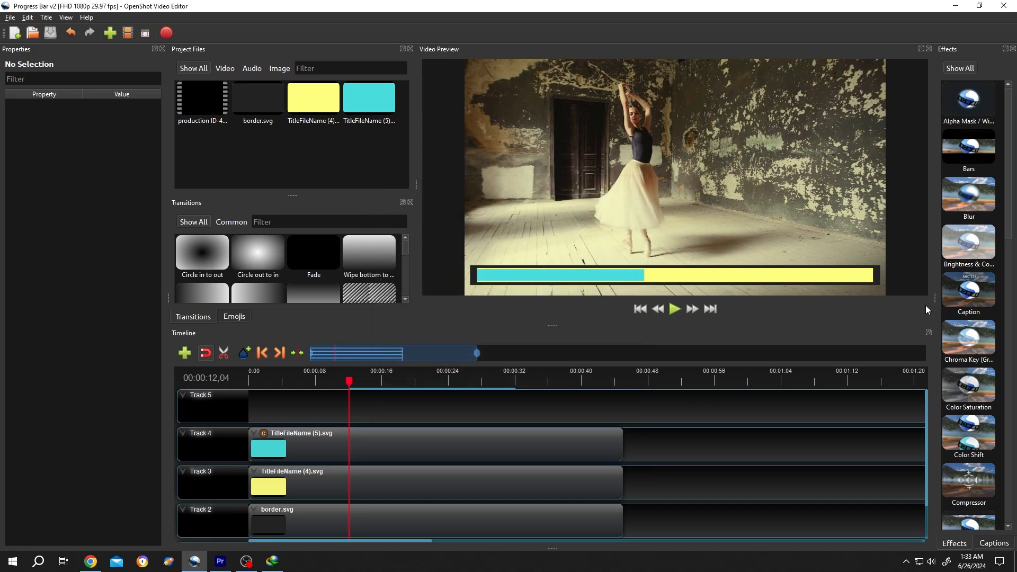
pyautogui.moveTo(888, 317)
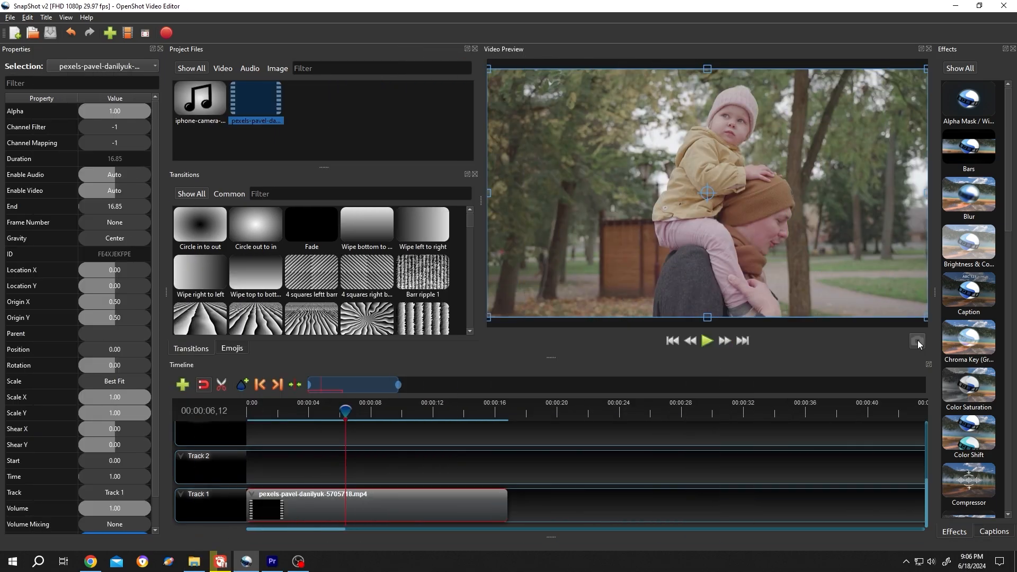
# Step: Move the playhead to the arms-spread moment near 00:00:15 and start Save Current Frame
pyautogui.click(918, 343)
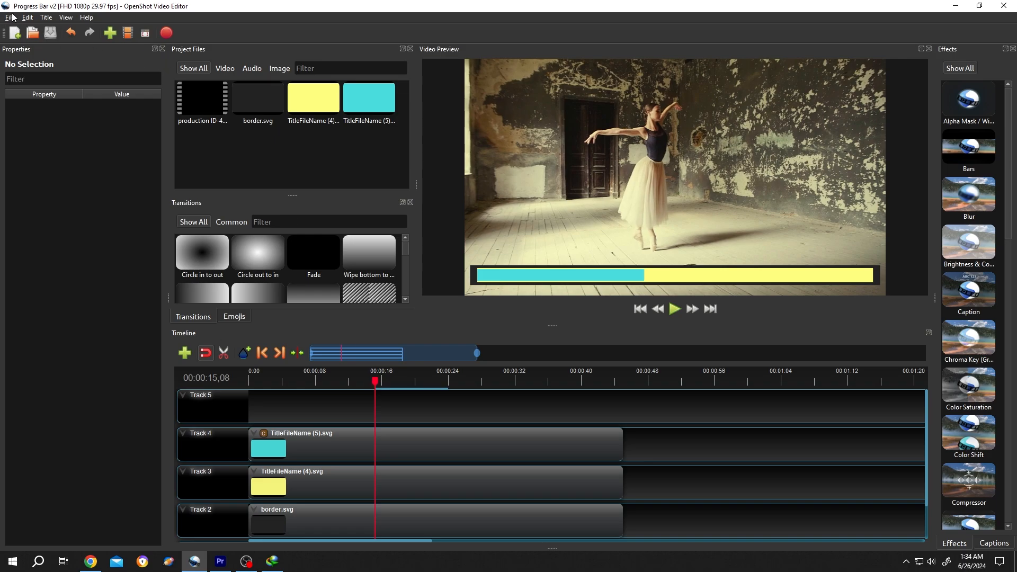
pyautogui.click(9, 17)
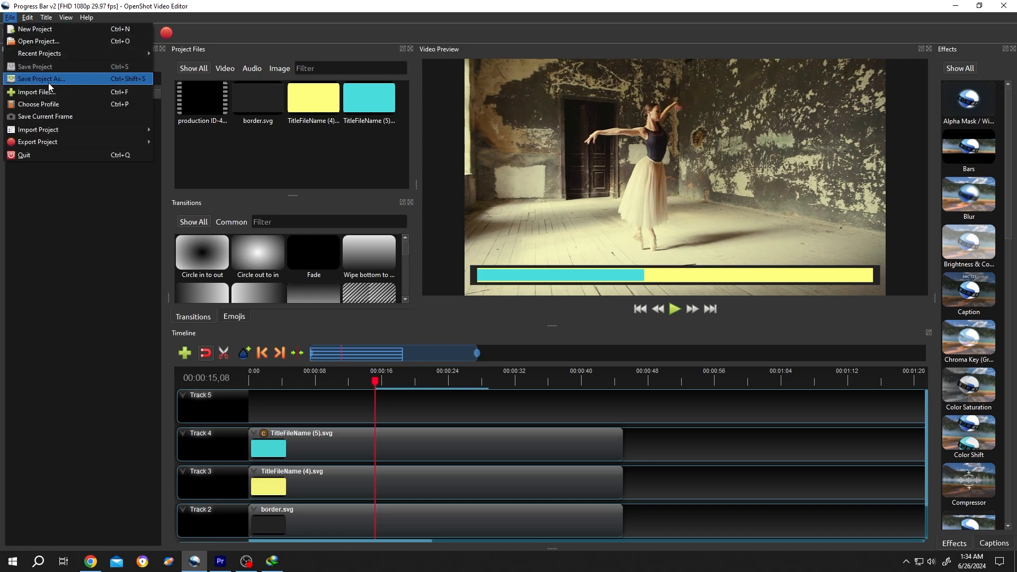
pyautogui.moveTo(45, 117)
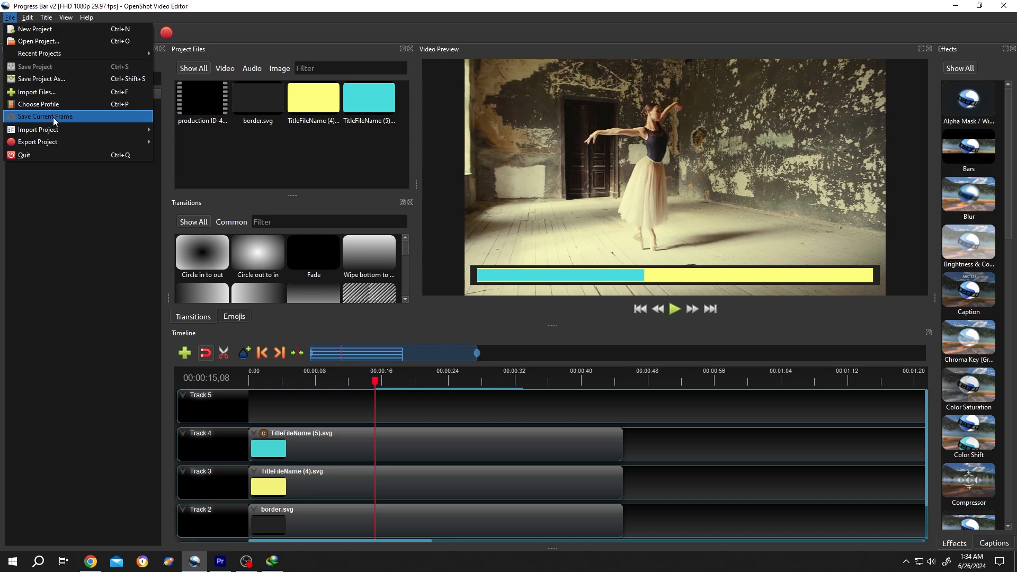
pyautogui.click(46, 117)
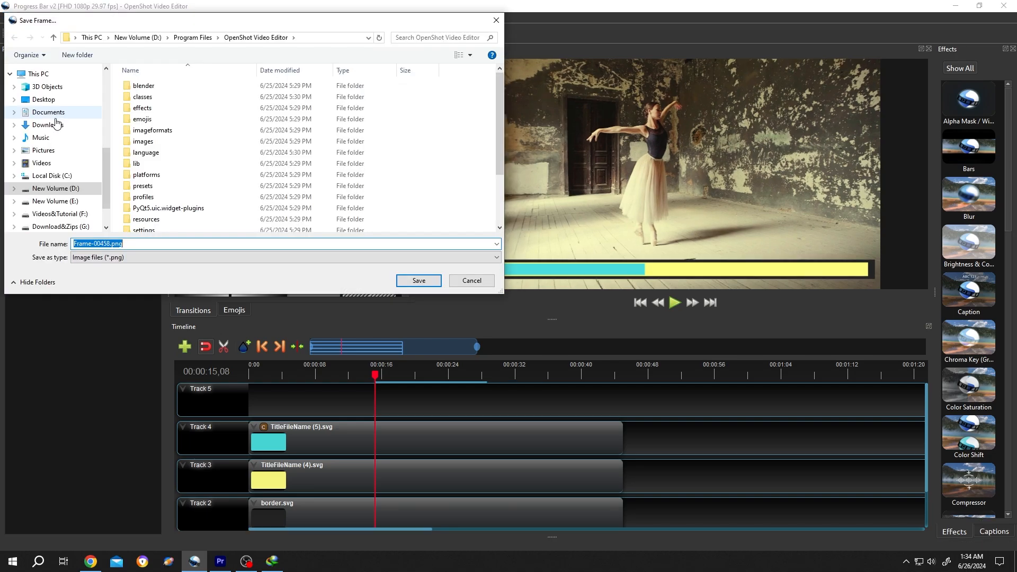
# Step: Save the frame to New Volume (E:) as Thum01.png
pyautogui.click(54, 202)
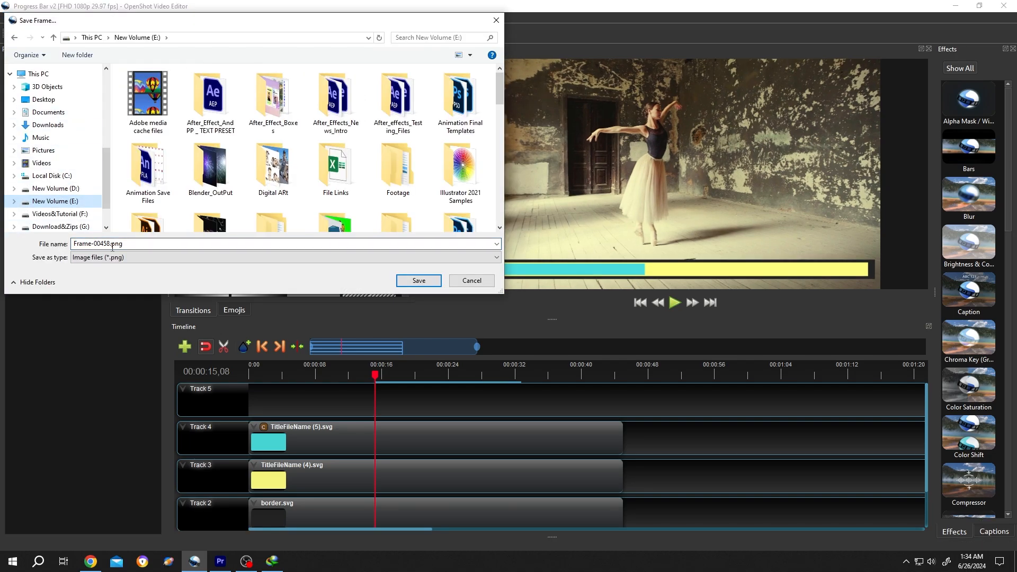
pyautogui.write('Thum01.png')
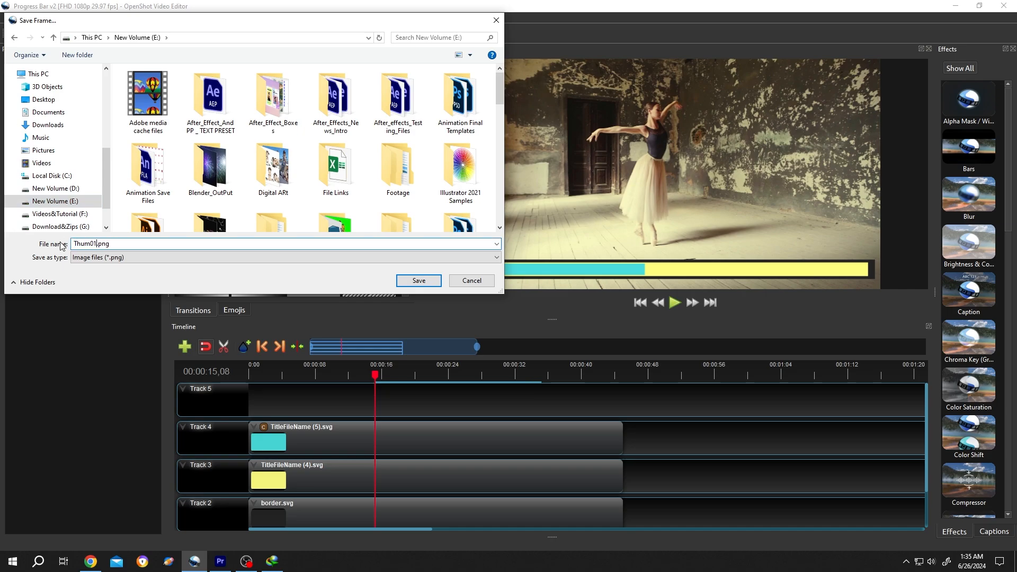
pyautogui.click(418, 279)
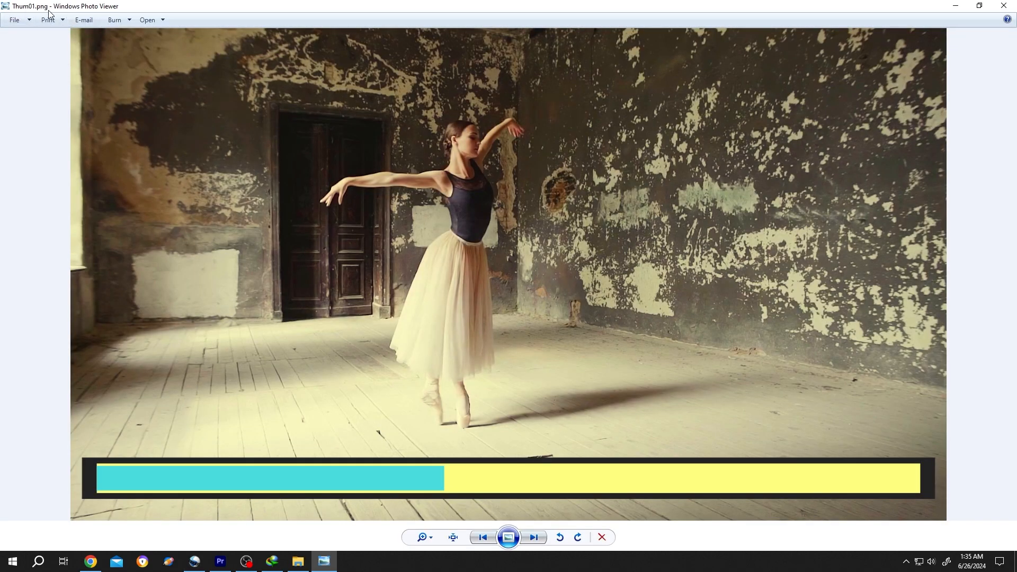
pyautogui.moveTo(179, 539)
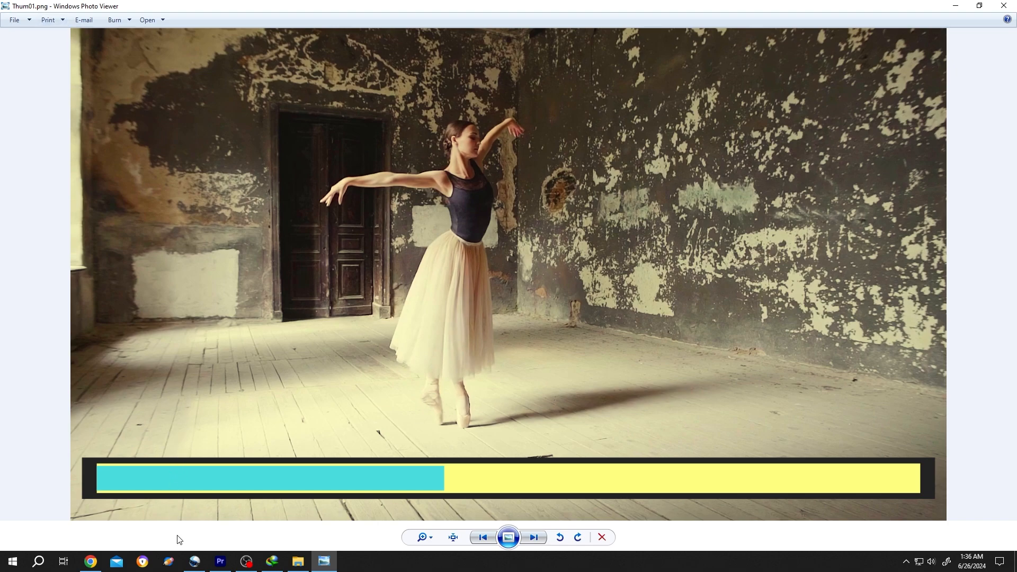